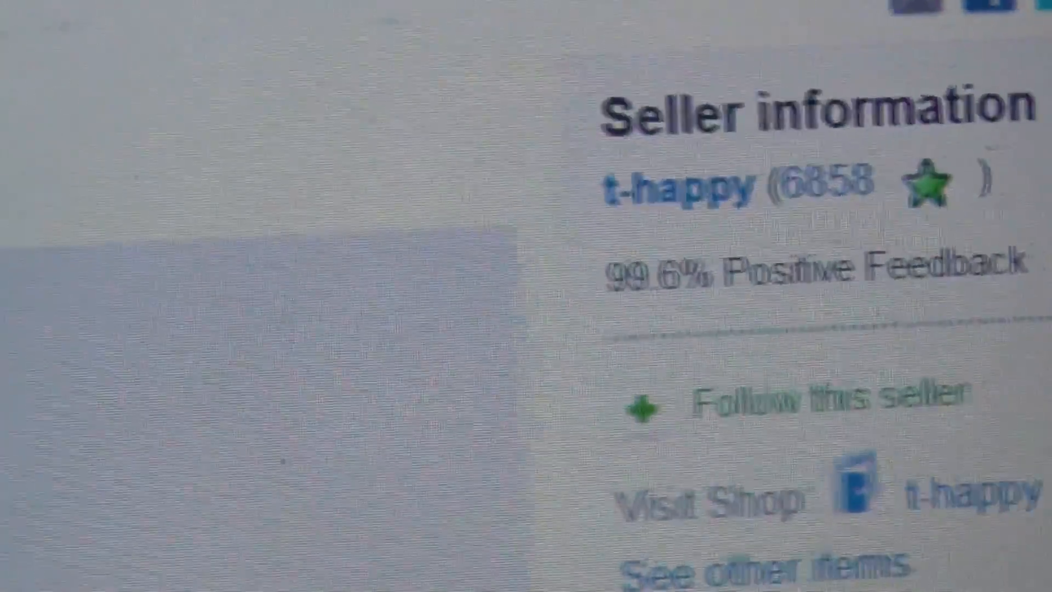
scroll(down, 3)
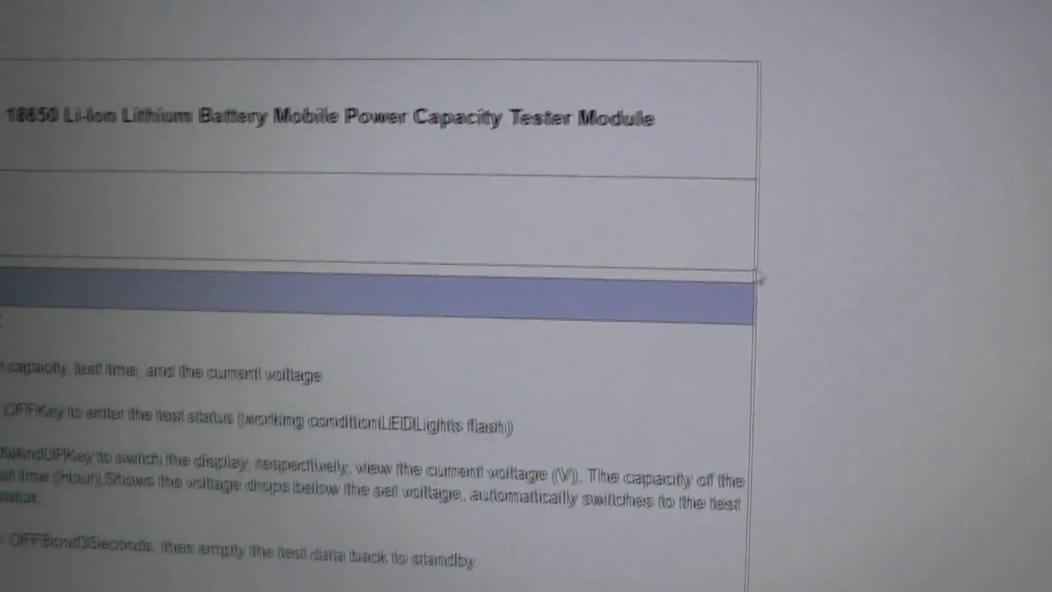
scroll(down, 3)
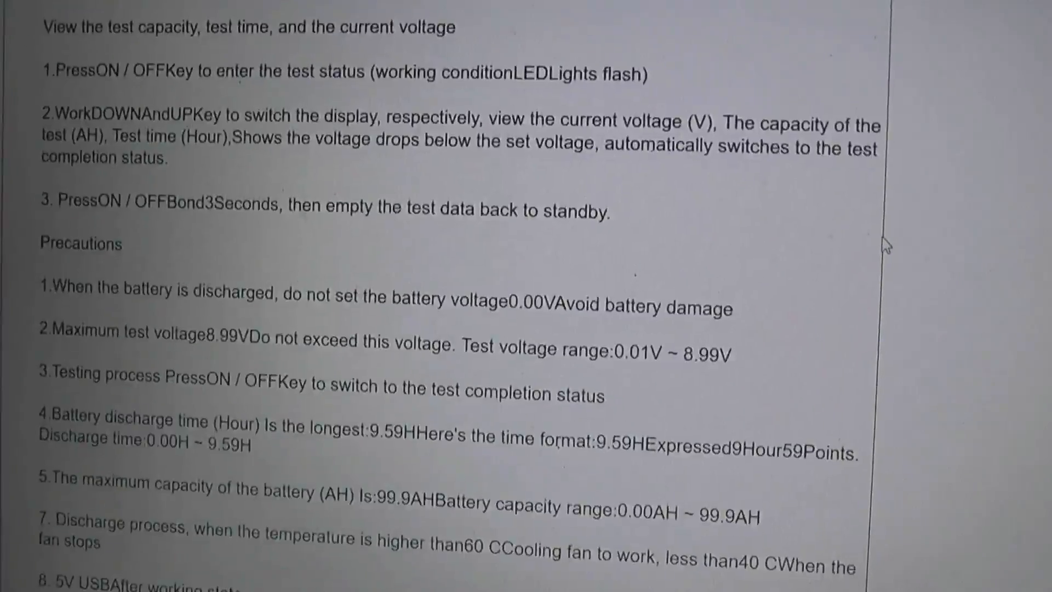